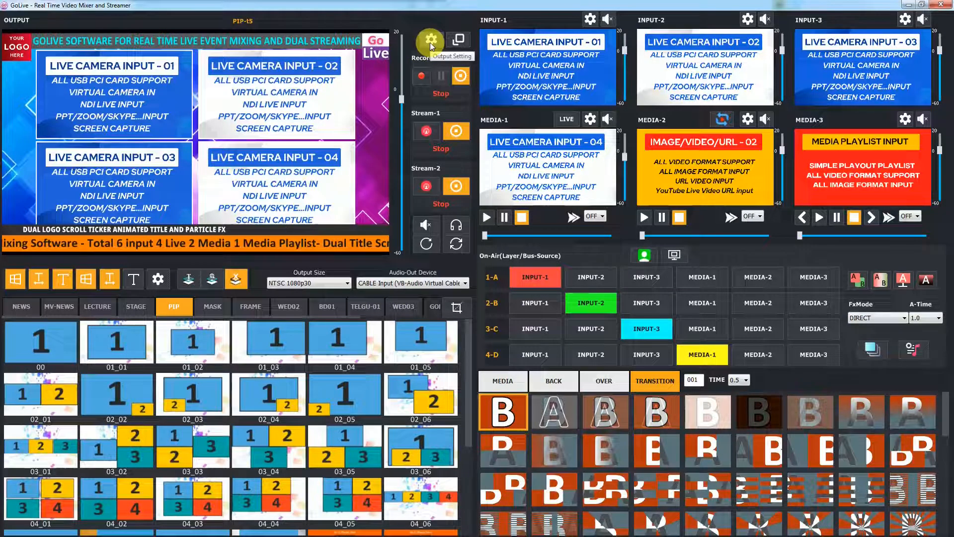
Choose HD-1280x720 stream formats for Stream-1 and Stream-2 in the Output Setting STREAM settings.
click(430, 40)
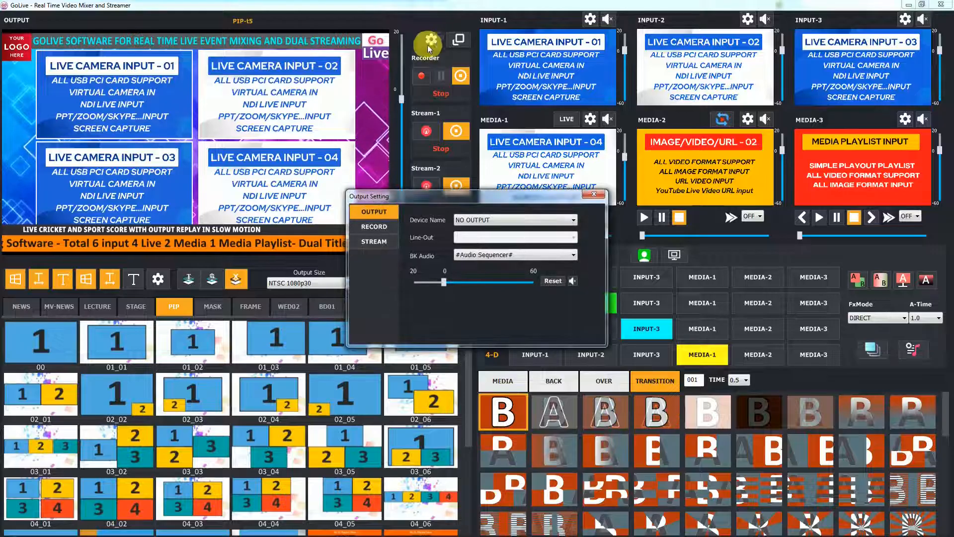
click(373, 242)
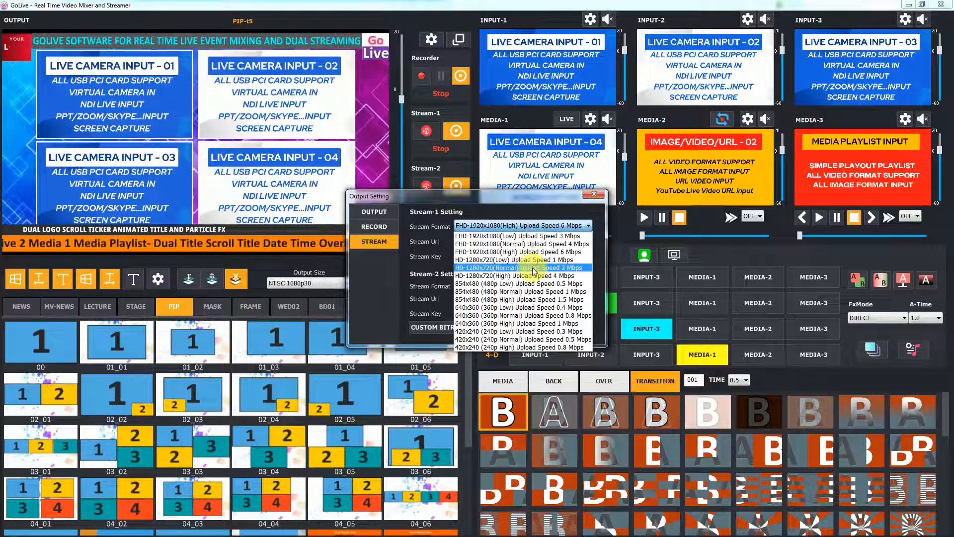
click(510, 259)
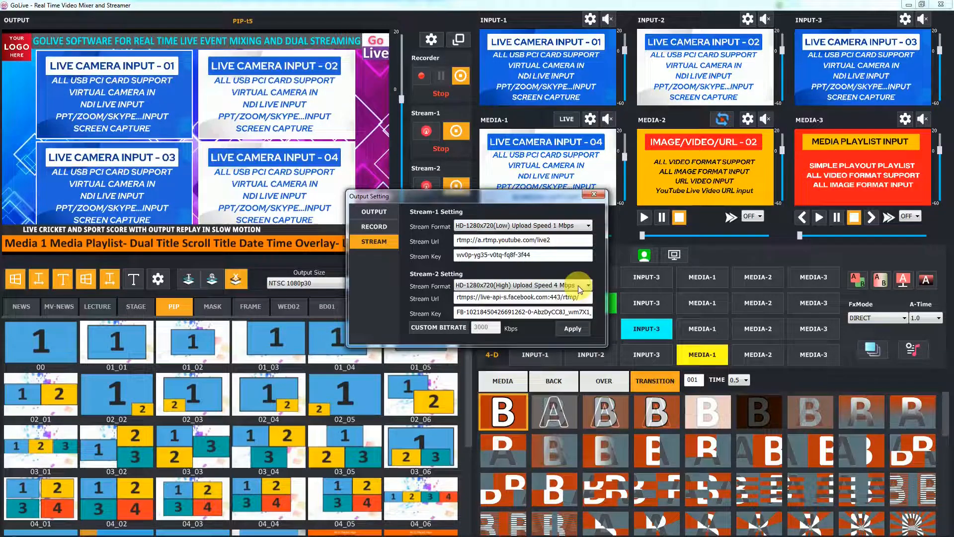
click(586, 285)
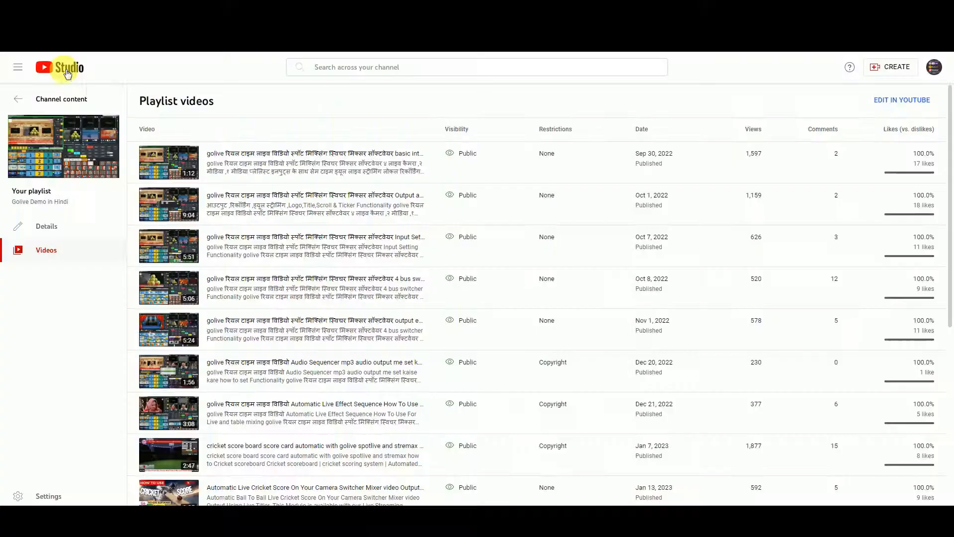
mouse_move(894, 67)
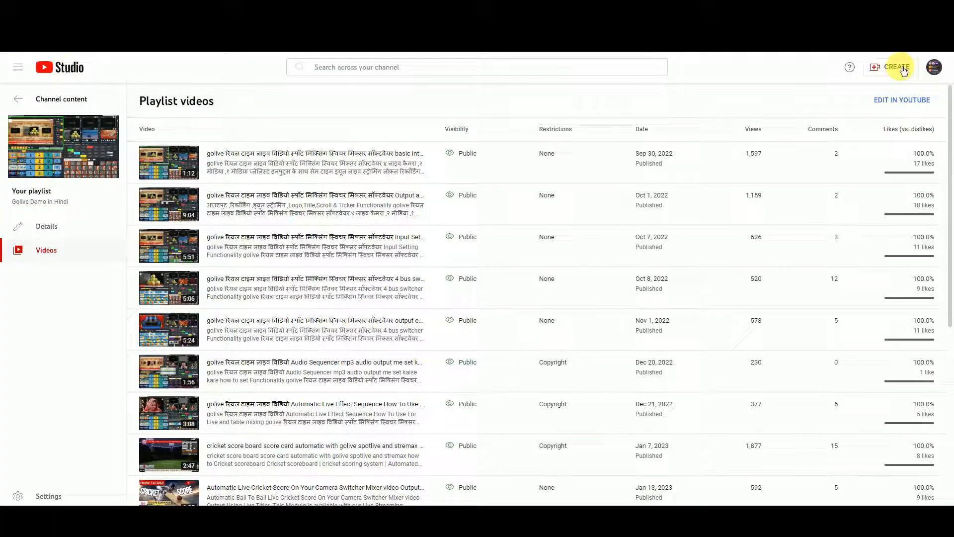
Start Go live from CREATE to reach the YouTube live streaming control room.
click(896, 66)
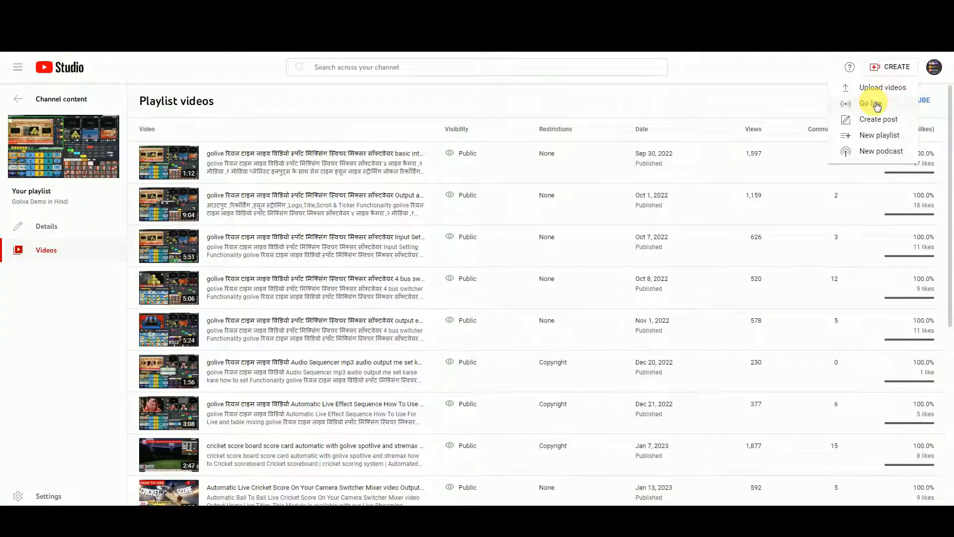
click(870, 103)
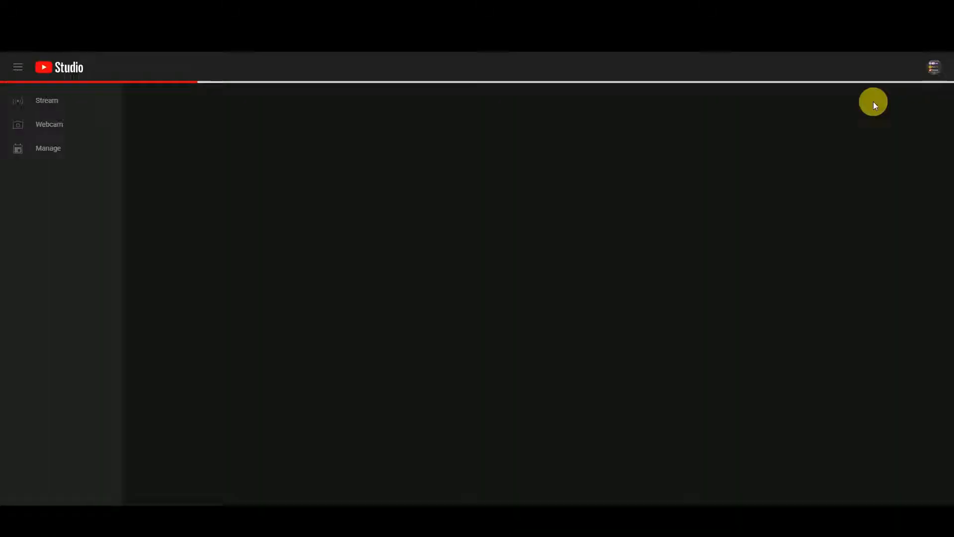
click(47, 100)
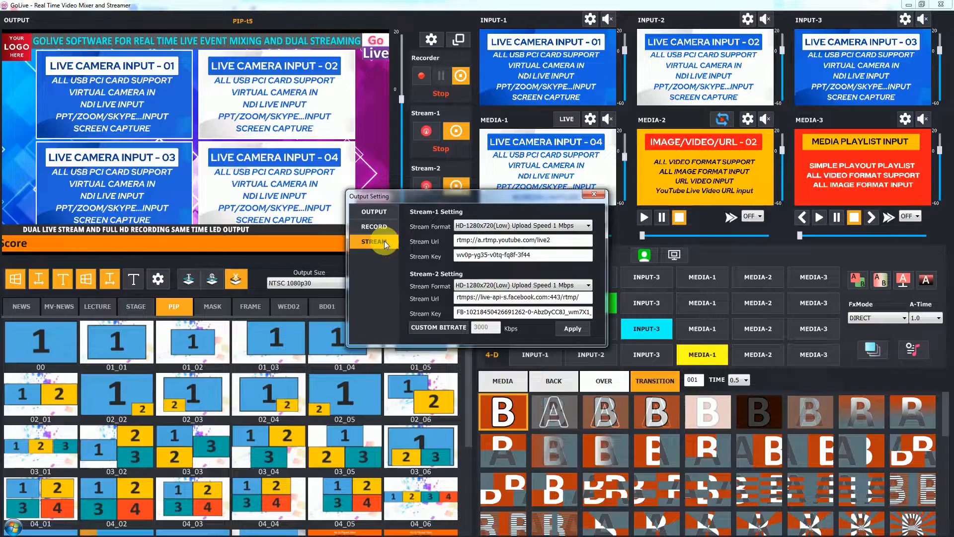
Replace the Stream-1 key with the 'TESTIN 1X1' stream key from YouTube Studio.
triple_click(503, 240)
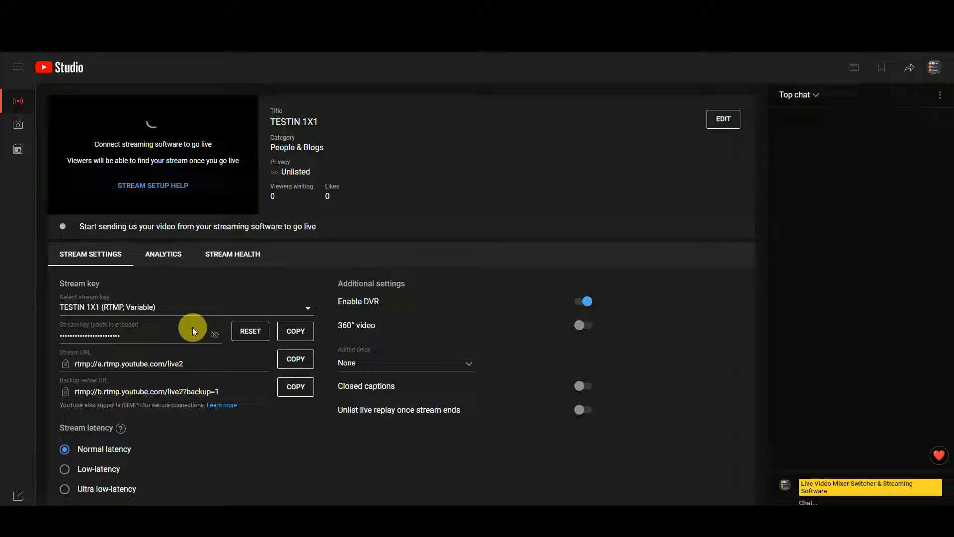
mouse_move(134, 340)
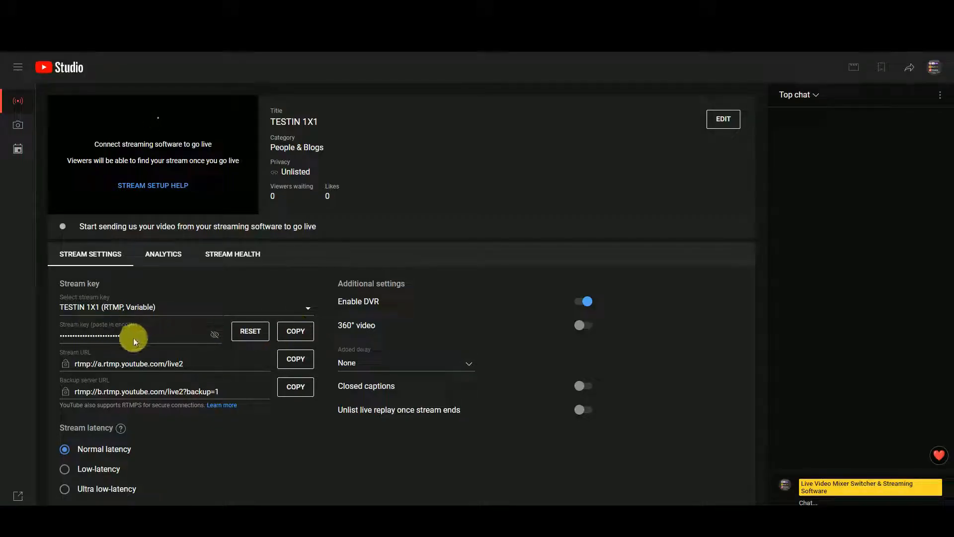
click(295, 331)
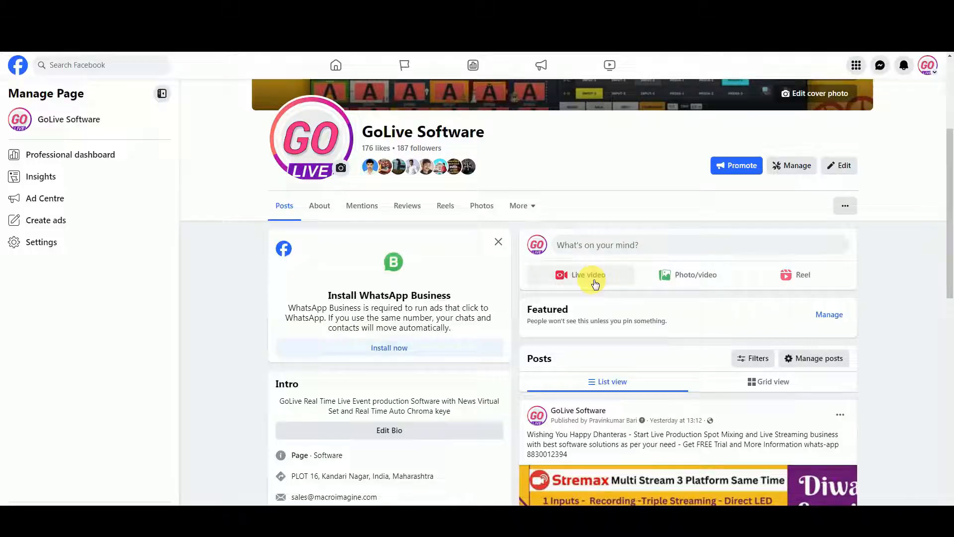
Create a Facebook live video post for the page with title 'test' and description 'test'.
click(587, 274)
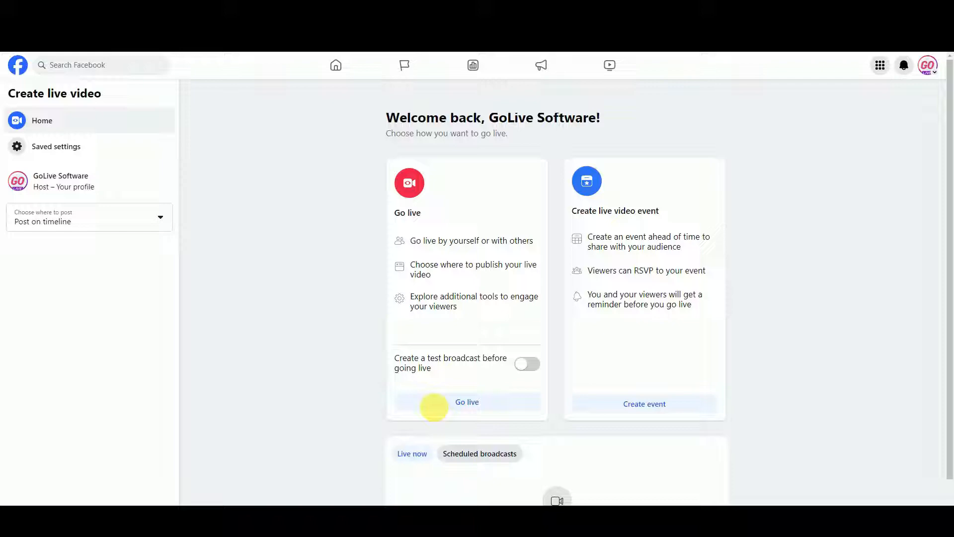
click(467, 401)
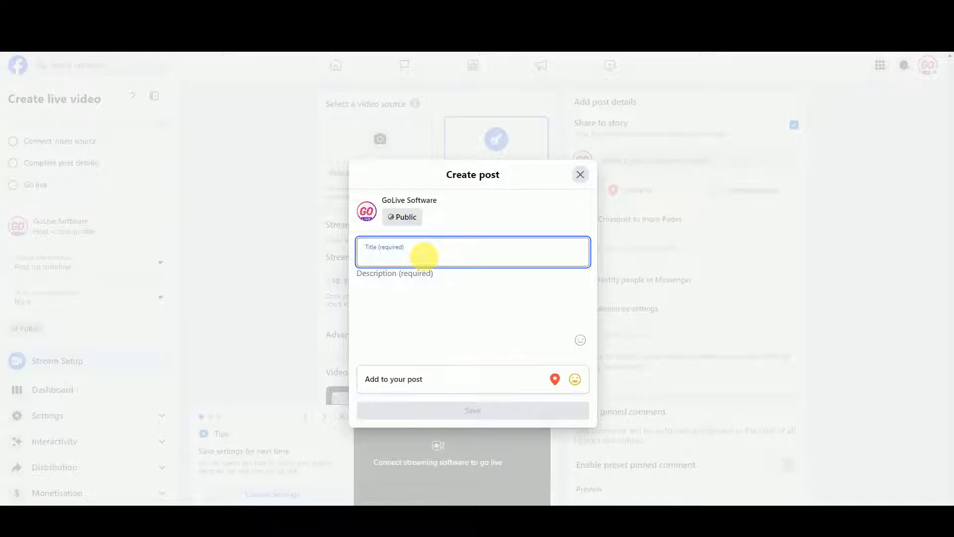
text(test)
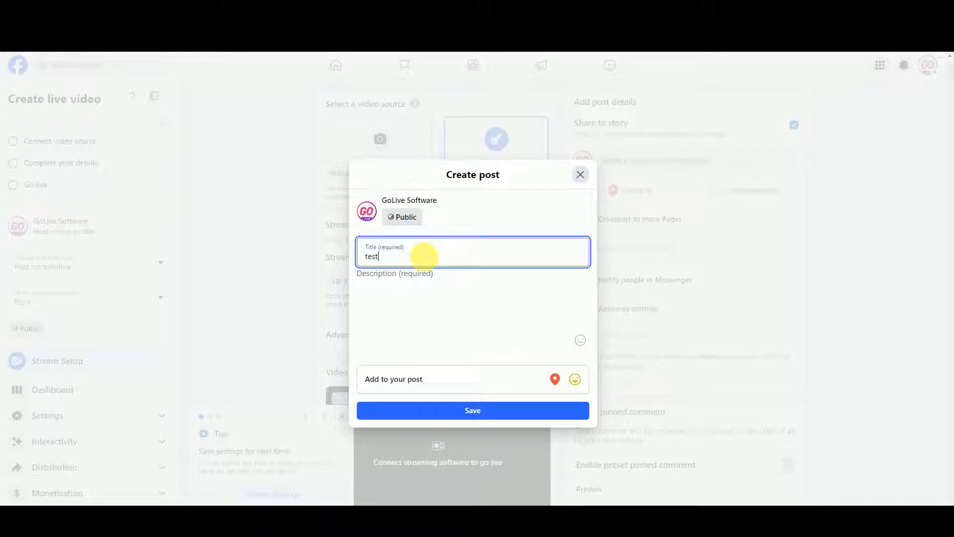
text(test)
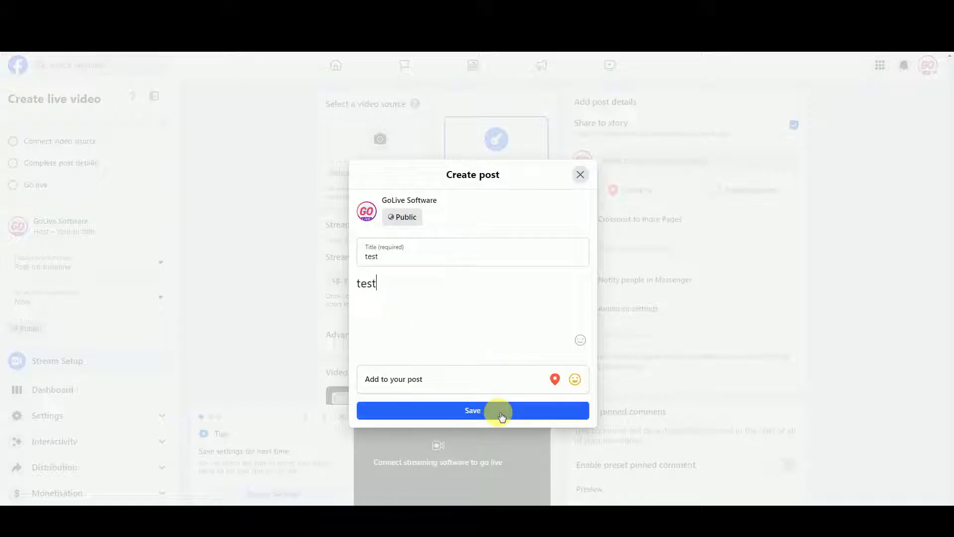
Save the post, enable Persistent stream key in Advanced settings, and copy the Facebook stream key.
click(473, 410)
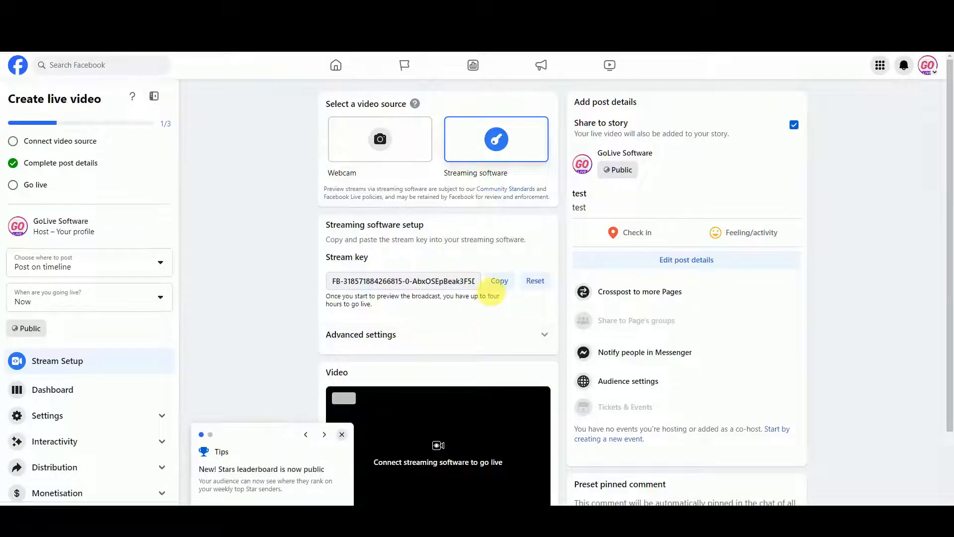
click(360, 334)
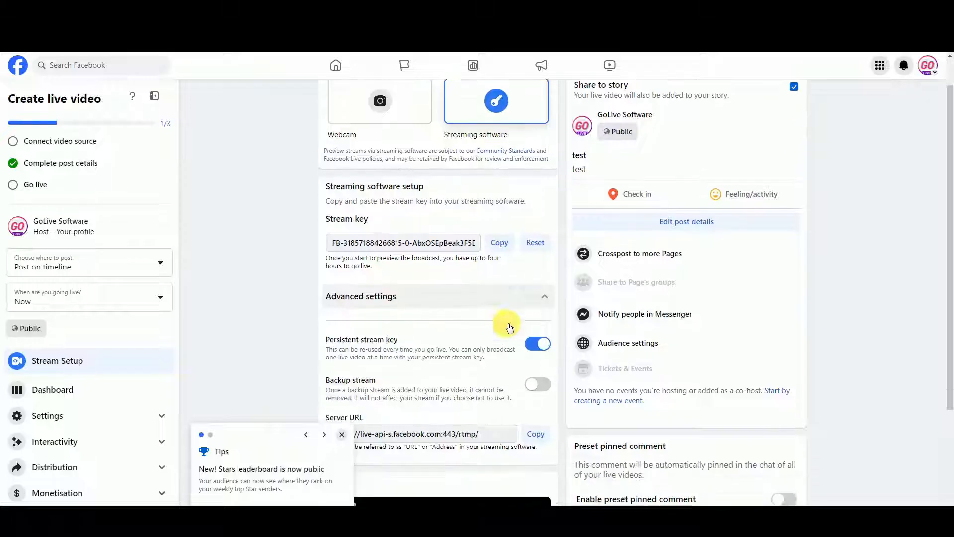
scroll(down, 3)
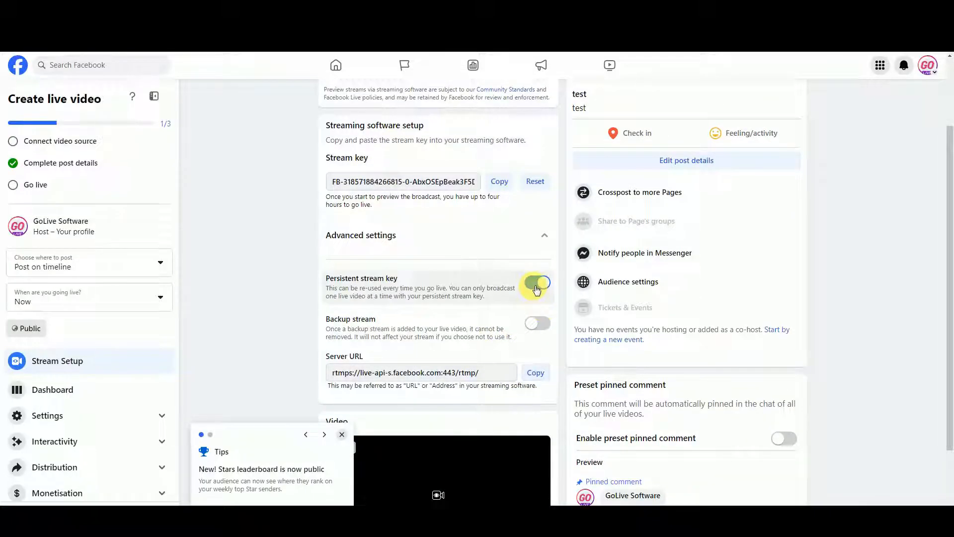
click(535, 281)
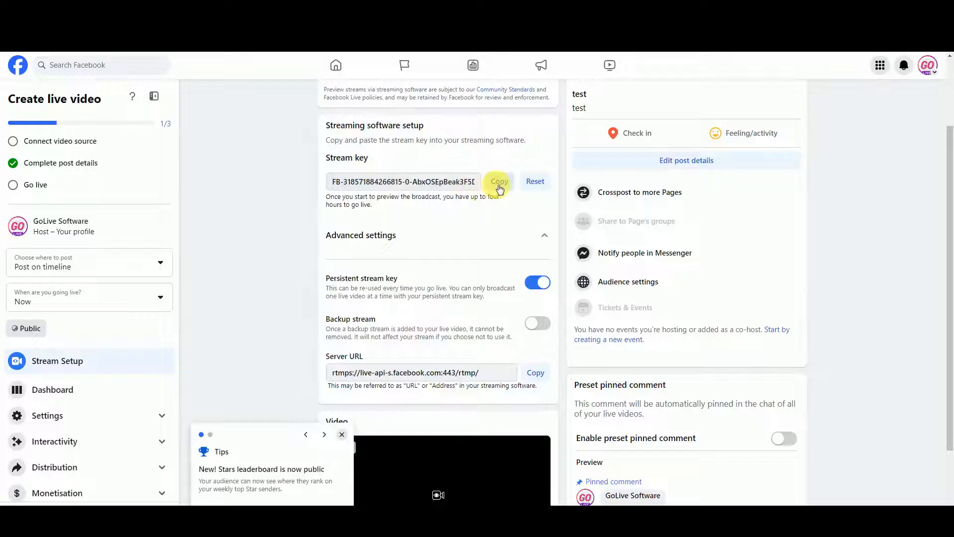
click(498, 181)
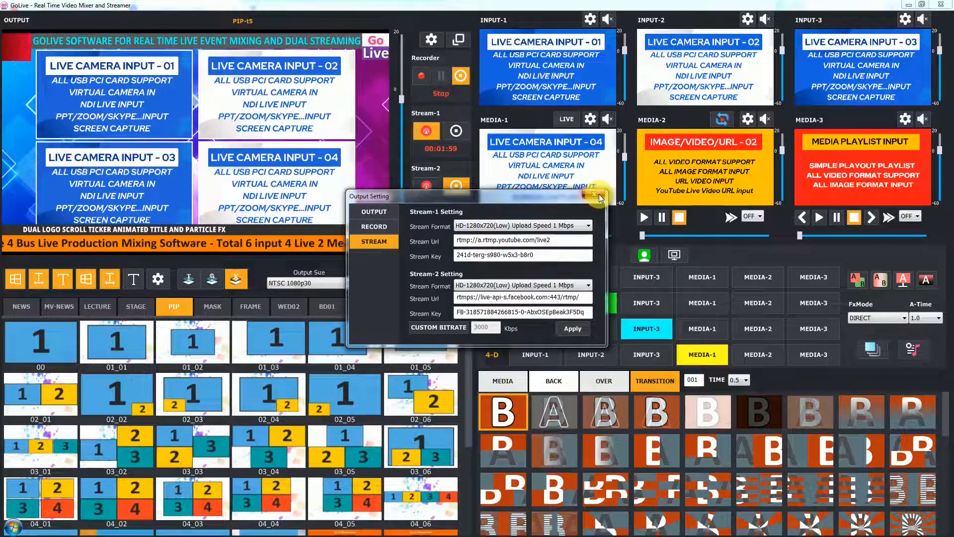
Close Output Setting and start streaming Stream-2 to Facebook.
click(595, 196)
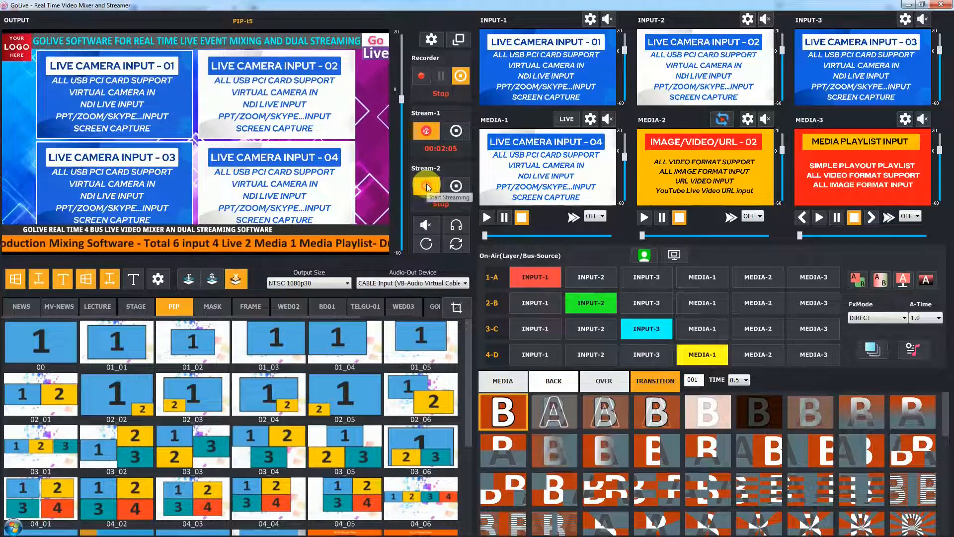
click(426, 186)
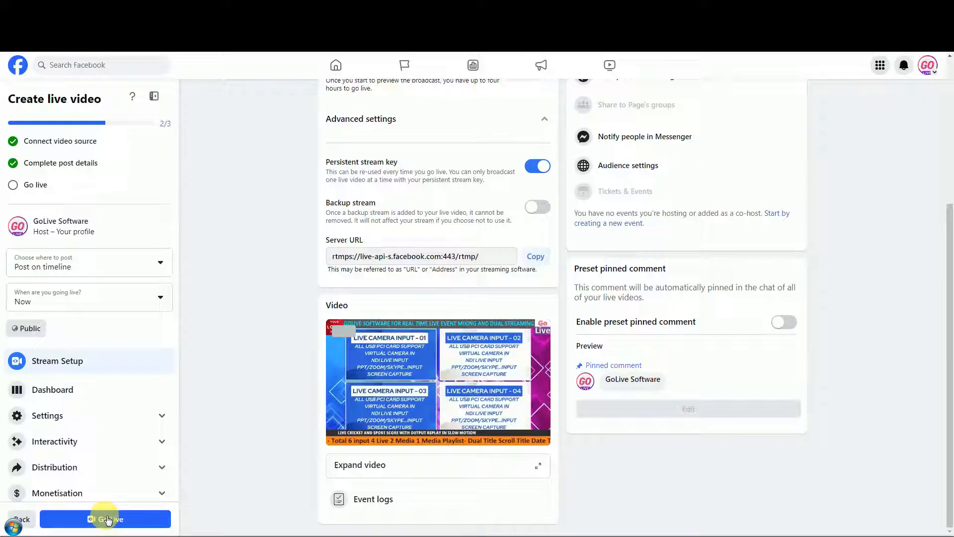
Go live on the Facebook page so the post broadcasts the four-input mixer output.
click(89, 261)
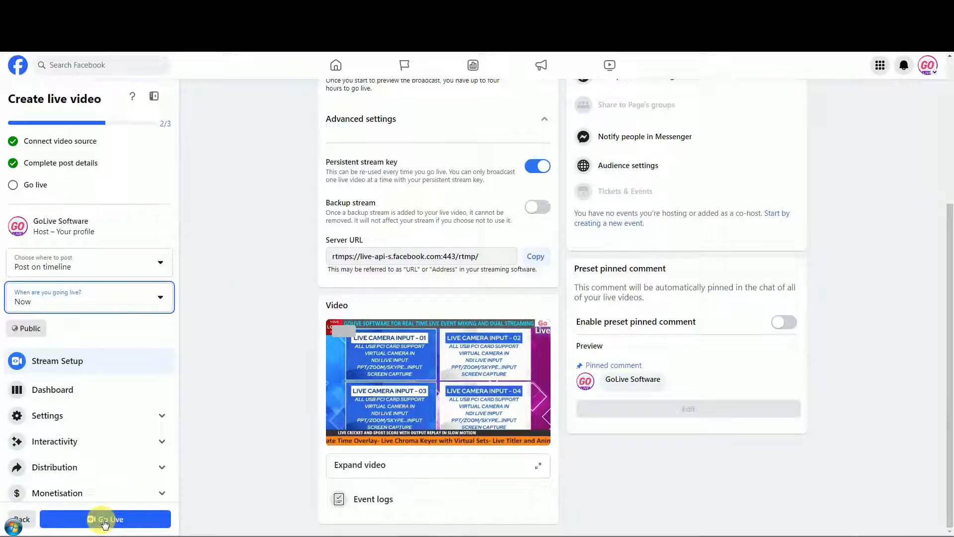
click(104, 519)
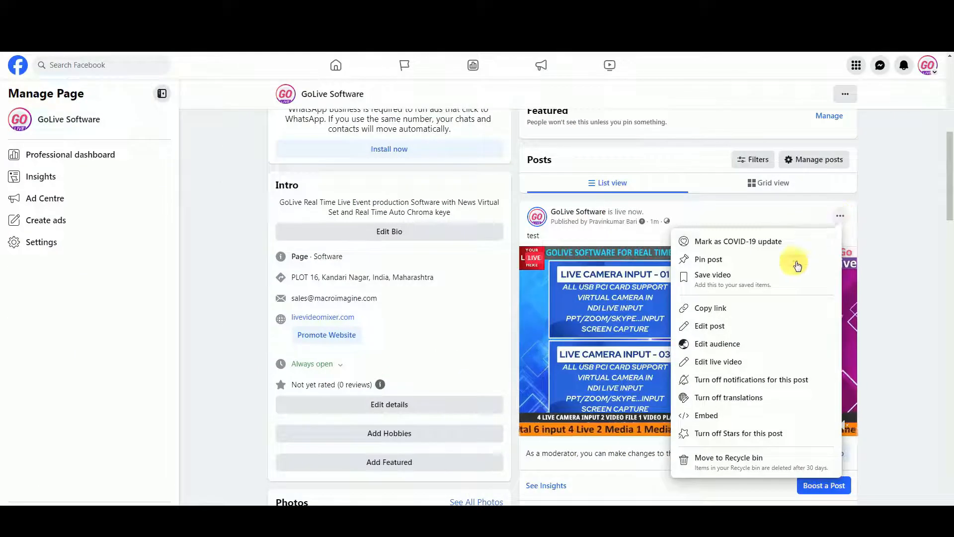
mouse_move(709, 308)
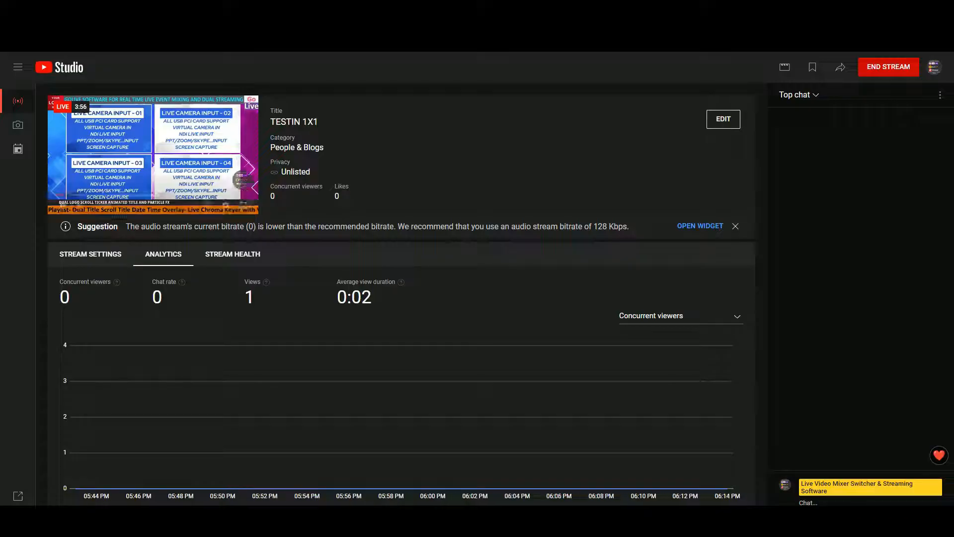
right_click(152, 152)
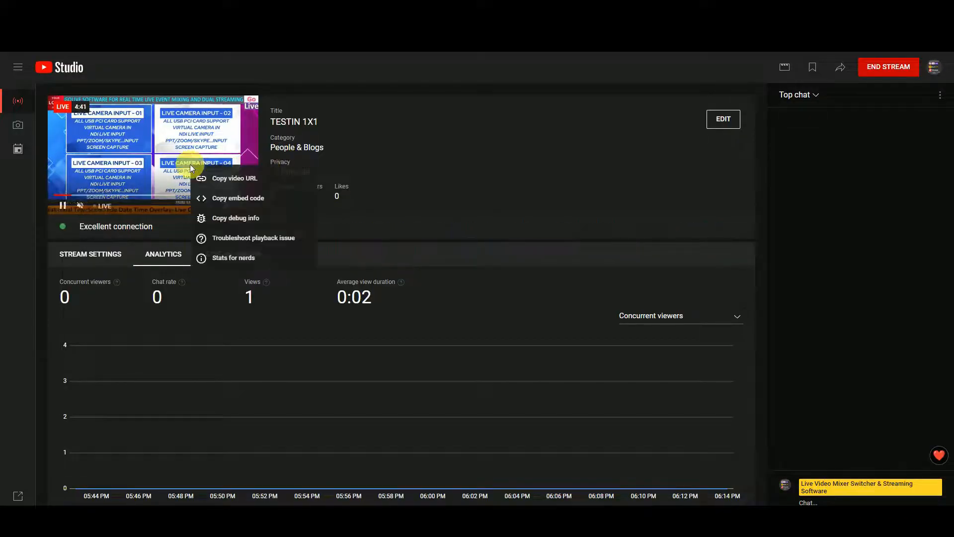